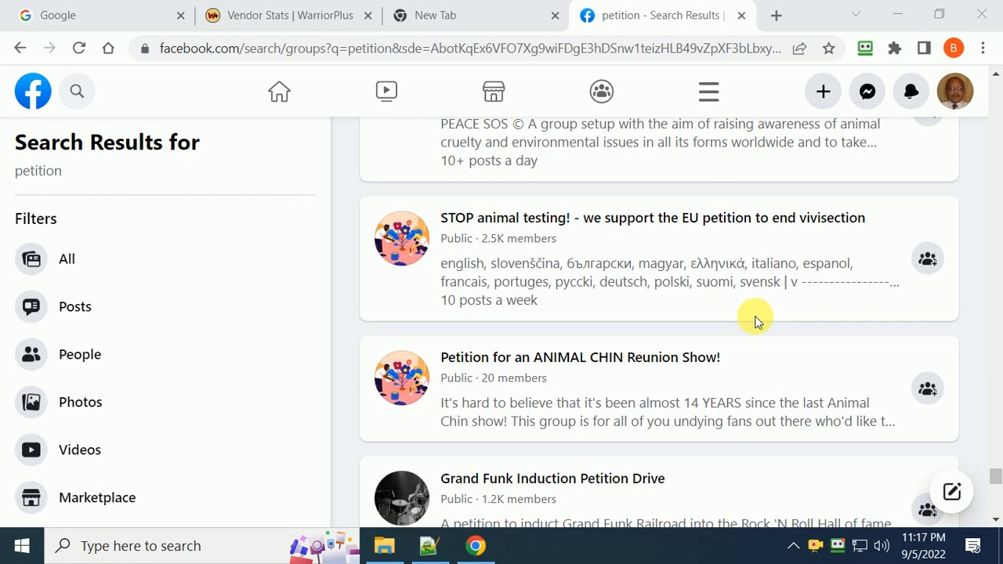
{"action": "scroll", "scroll_direction": "down", "scroll_amount": 3}
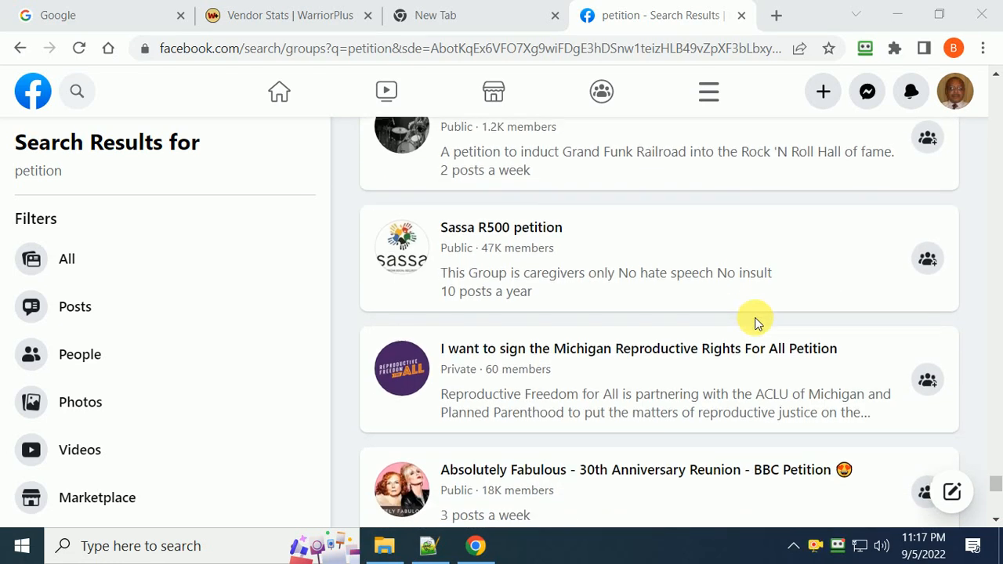
{"action": "scroll", "scroll_direction": "down", "scroll_amount": 3}
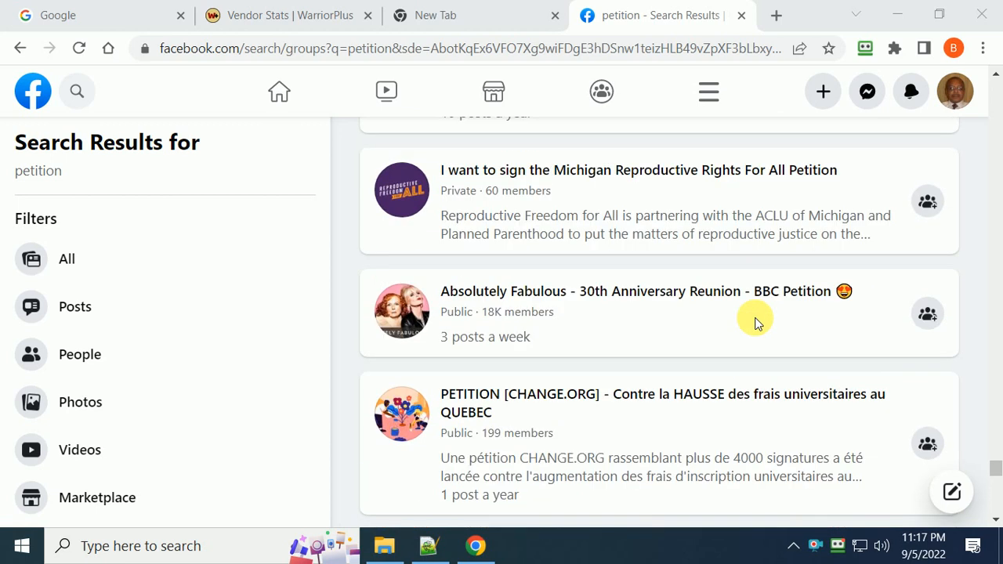
{"action": "scroll", "scroll_direction": "down", "scroll_amount": 3}
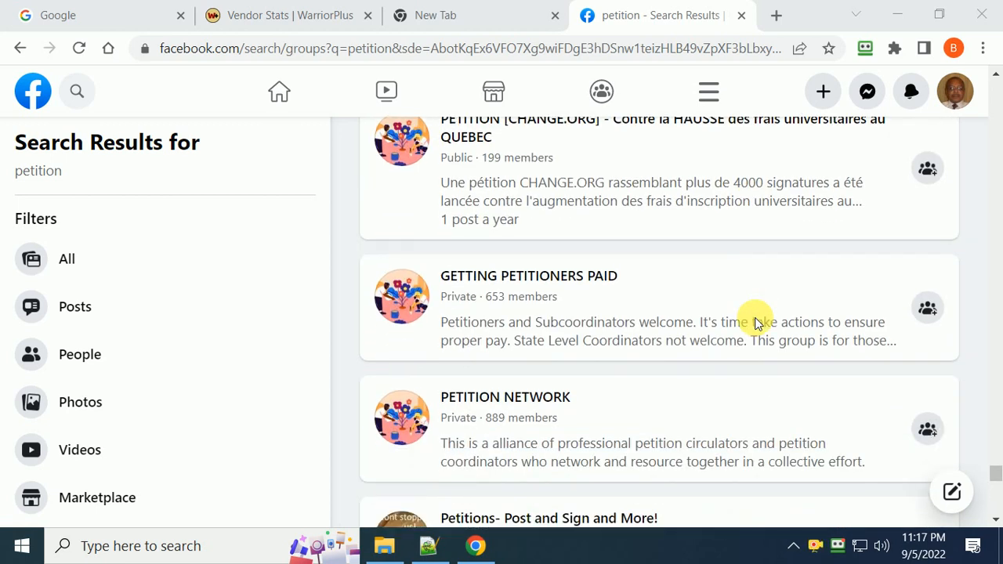
{"action": "scroll", "scroll_direction": "down", "scroll_amount": 3}
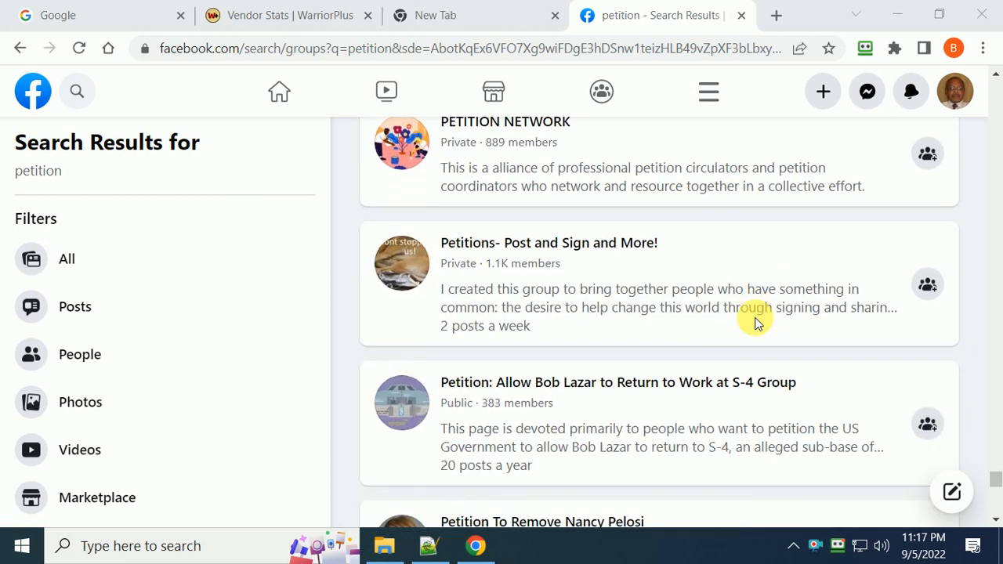
{"action": "scroll", "scroll_direction": "down", "scroll_amount": 3}
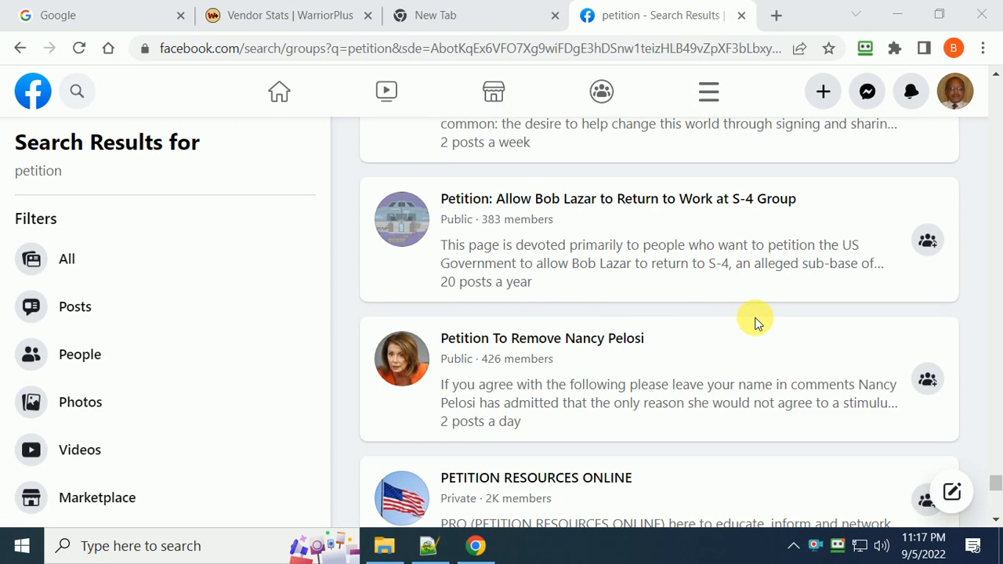
{"action": "scroll", "scroll_direction": "down", "scroll_amount": 3}
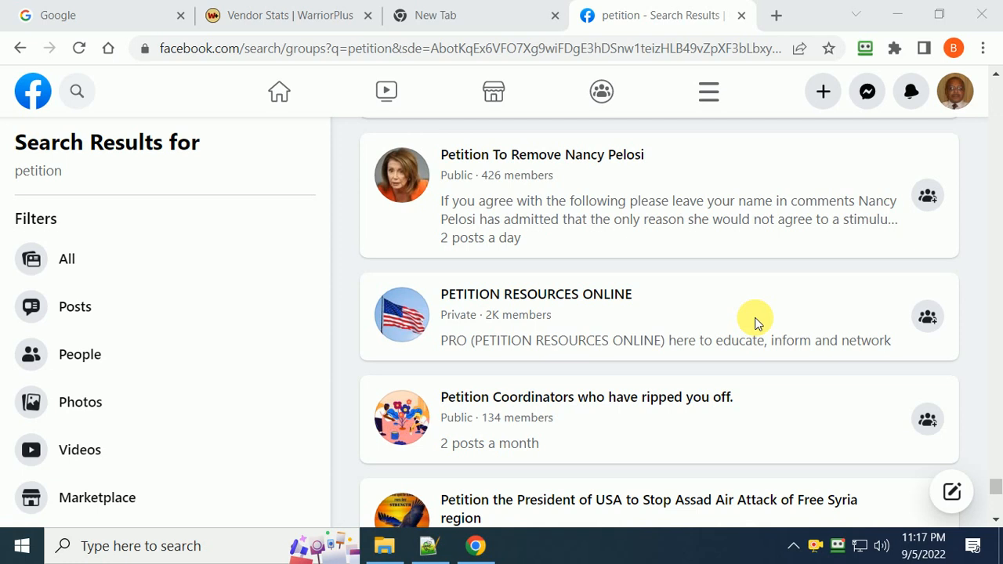
{"action": "scroll", "scroll_direction": "down", "scroll_amount": 3}
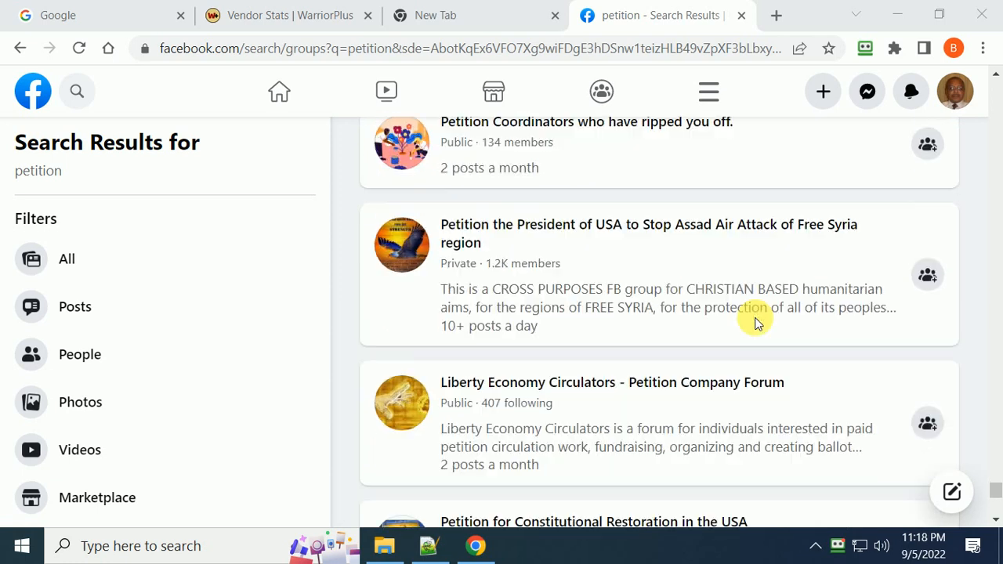
{"action": "scroll", "scroll_direction": "down", "scroll_amount": 3}
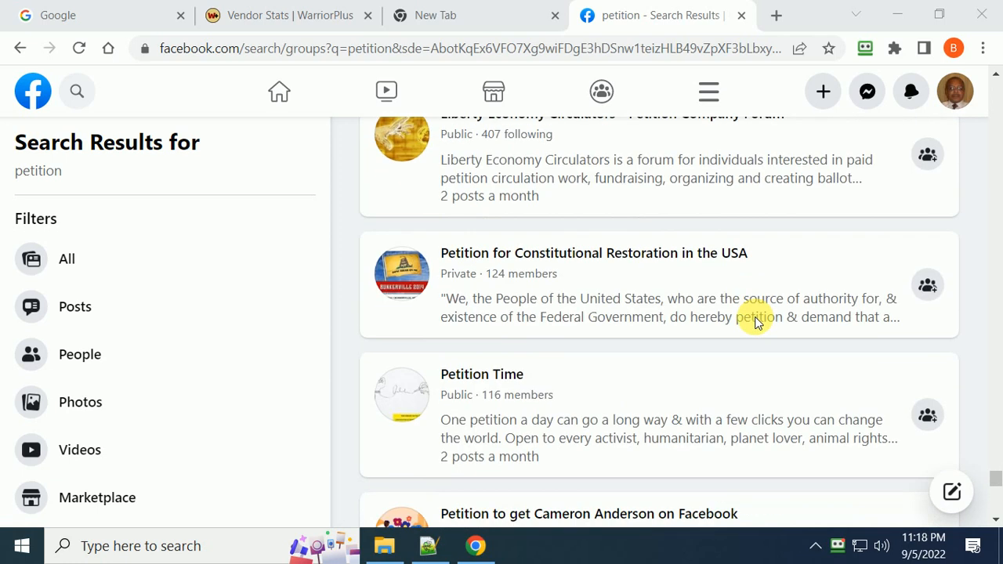
{"action": "scroll", "scroll_direction": "down", "scroll_amount": 3}
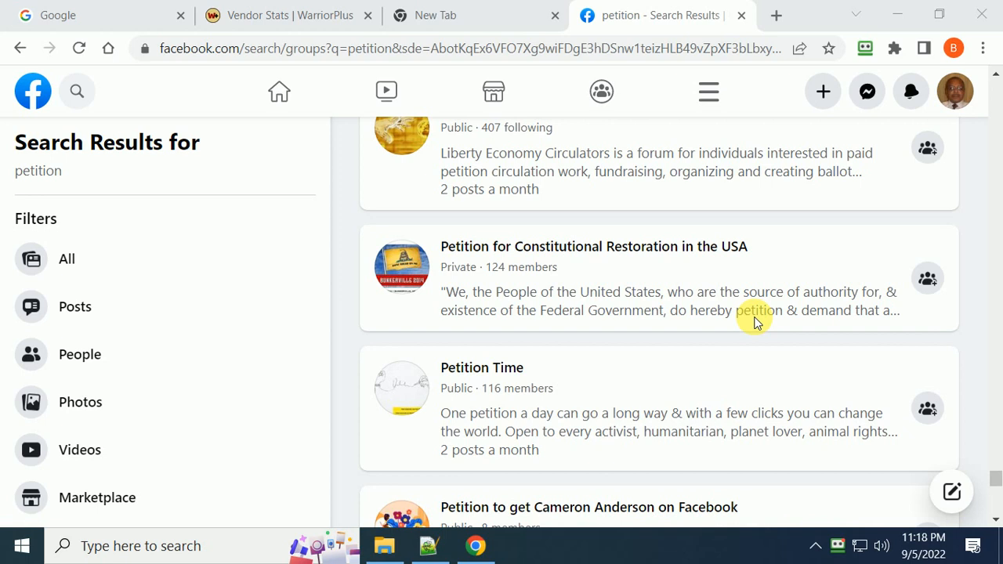
{"action": "scroll", "scroll_direction": "down", "scroll_amount": 3}
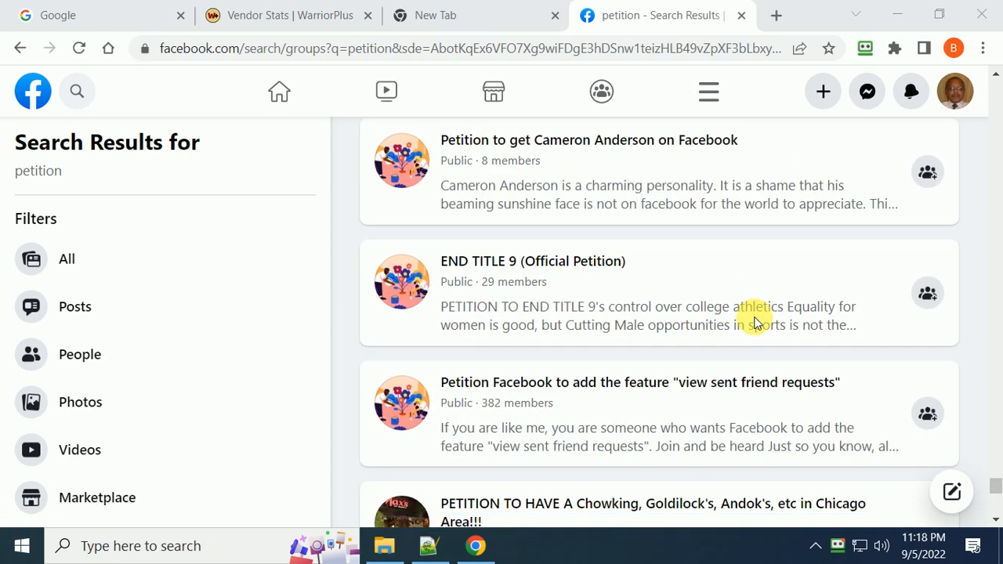
{"action": "scroll", "scroll_direction": "down", "scroll_amount": 3}
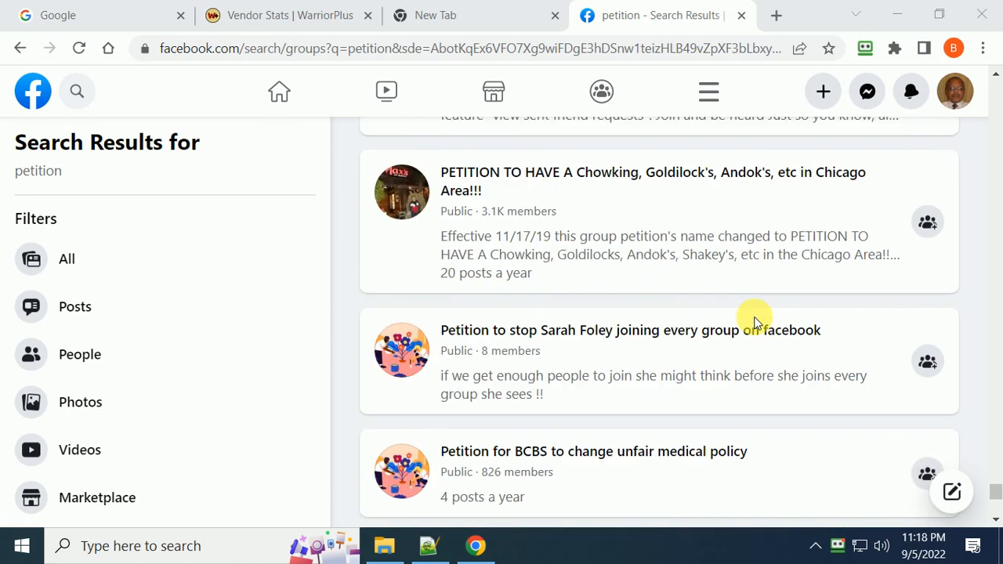
{"action": "scroll", "scroll_direction": "down", "scroll_amount": 3}
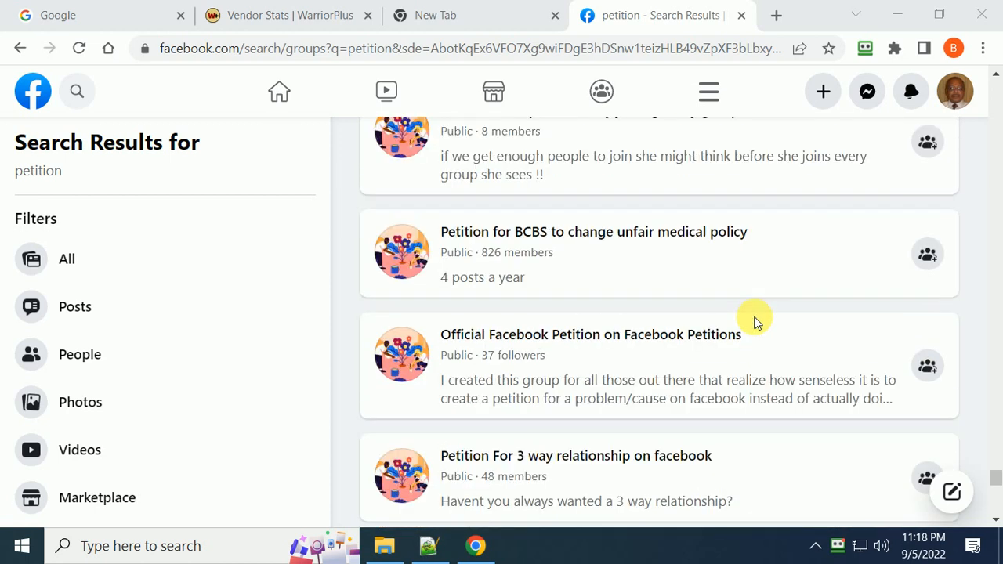
{"action": "scroll", "scroll_direction": "down", "scroll_amount": 3}
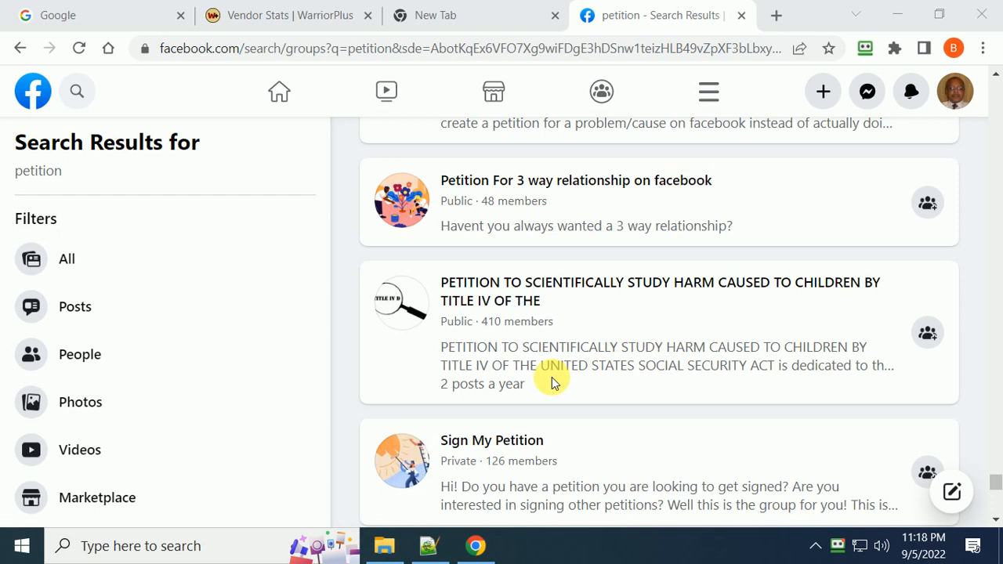
{"action": "mouse_move", "coordinate": [491, 333]}
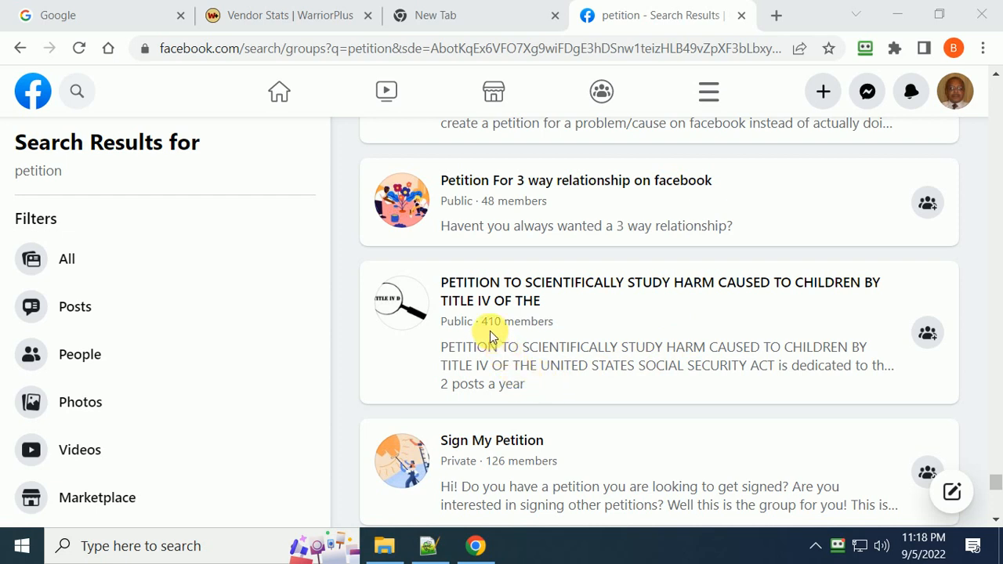
{"action": "mouse_move", "coordinate": [854, 321]}
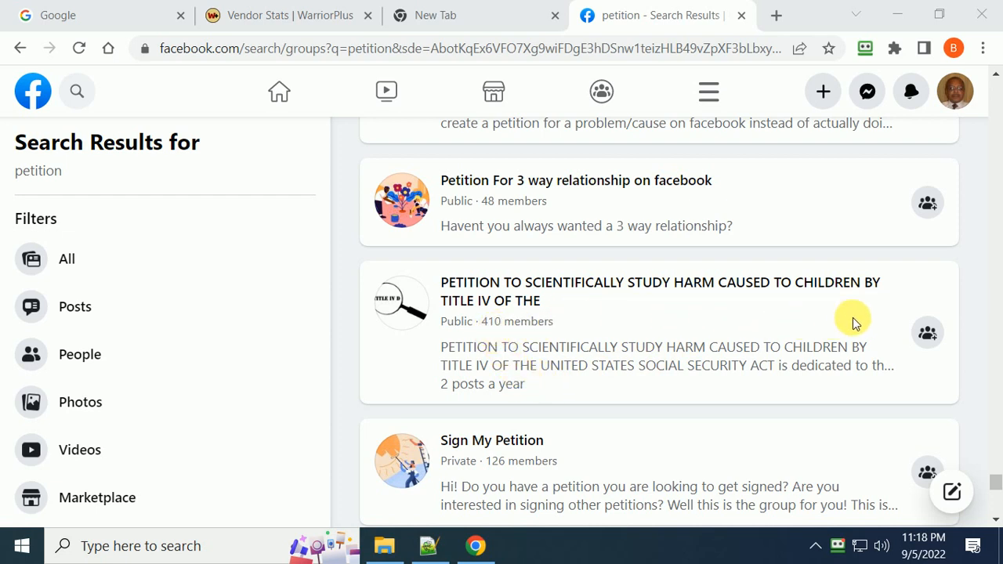
{"action": "mouse_move", "coordinate": [843, 329]}
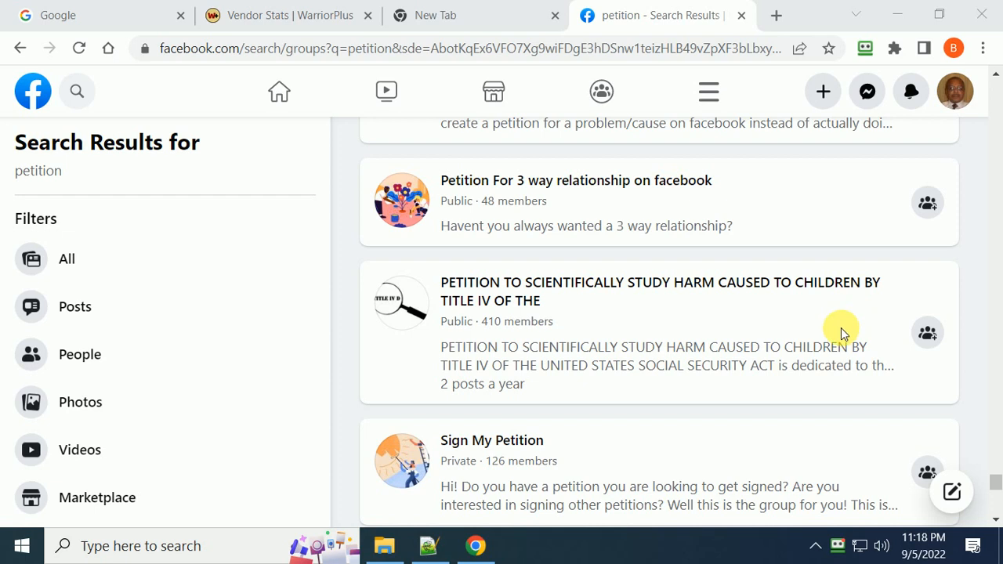
{"action": "scroll", "scroll_direction": "down", "scroll_amount": 3}
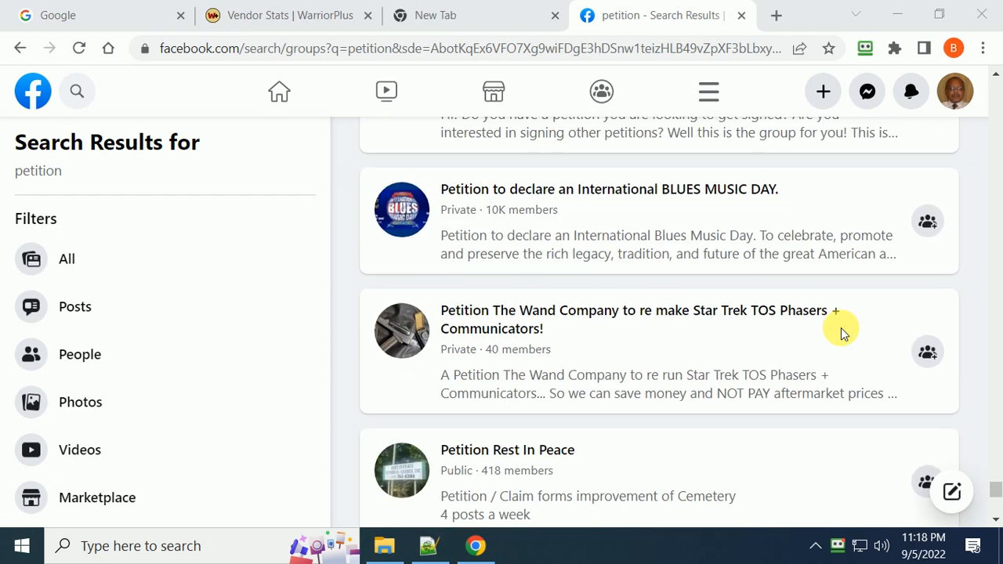
{"action": "scroll", "scroll_direction": "down", "scroll_amount": 3}
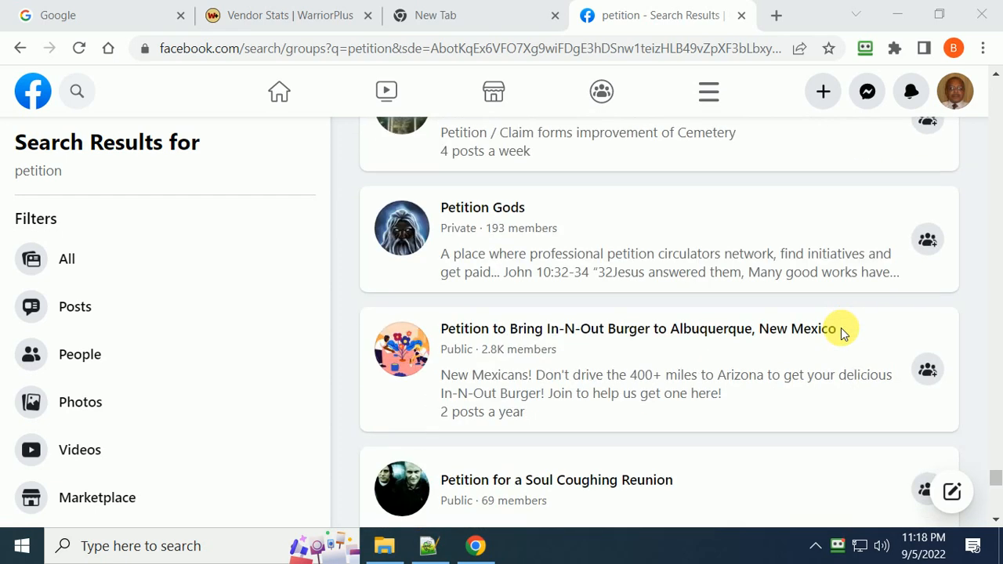
{"action": "scroll", "scroll_direction": "down", "scroll_amount": 3}
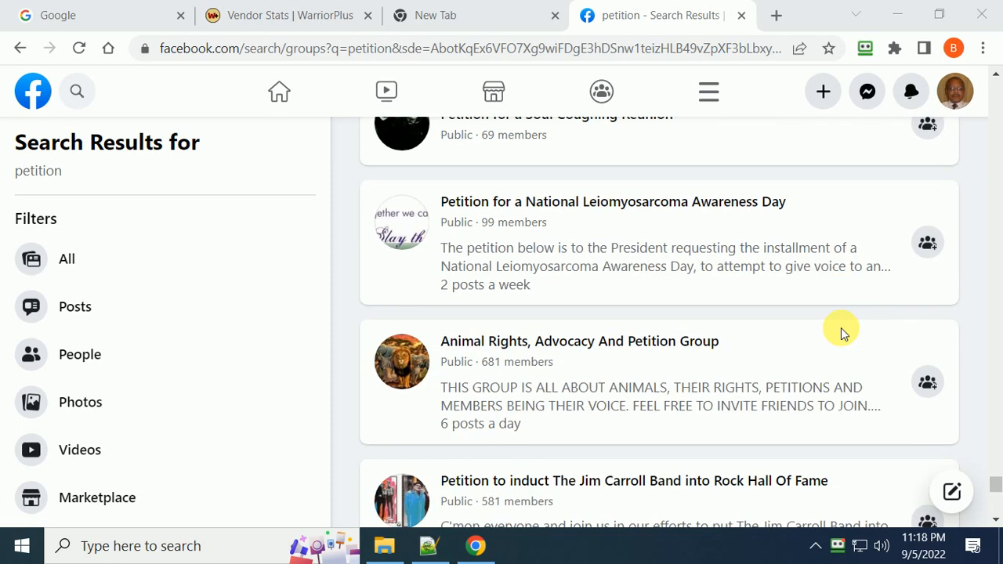
{"action": "scroll", "scroll_direction": "down", "scroll_amount": 3}
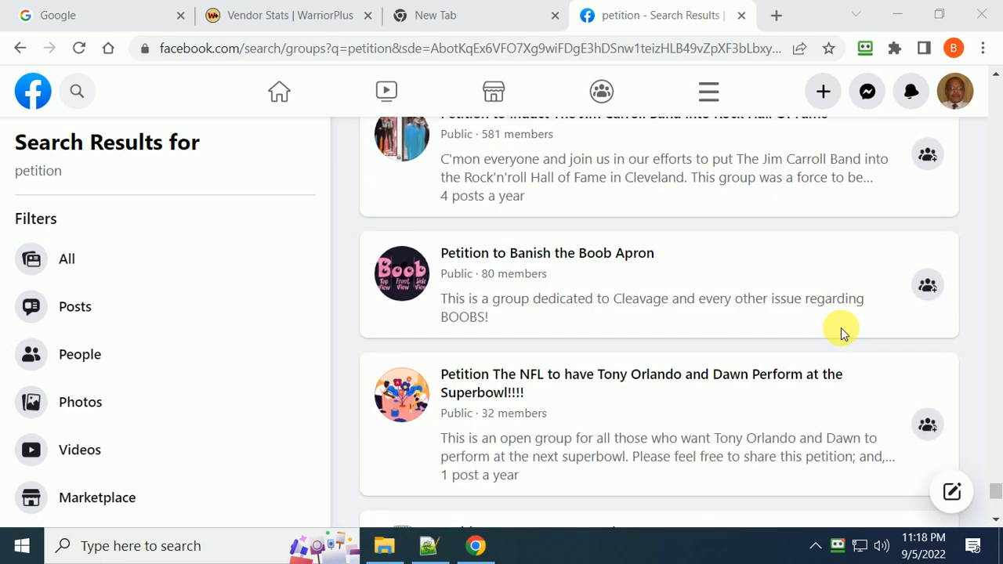
{"action": "scroll", "scroll_direction": "down", "scroll_amount": 3}
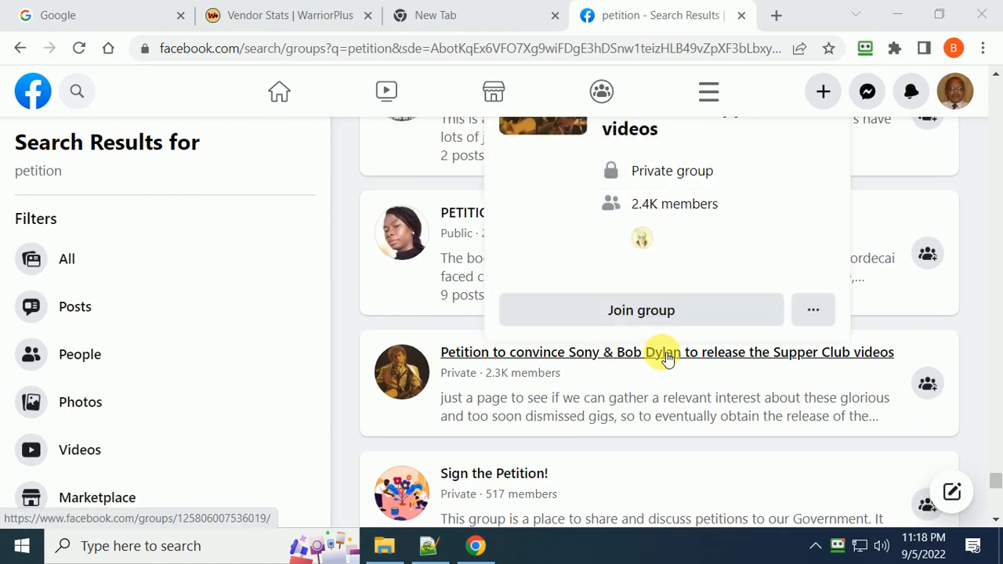
{"action": "scroll", "scroll_direction": "down", "scroll_amount": 3}
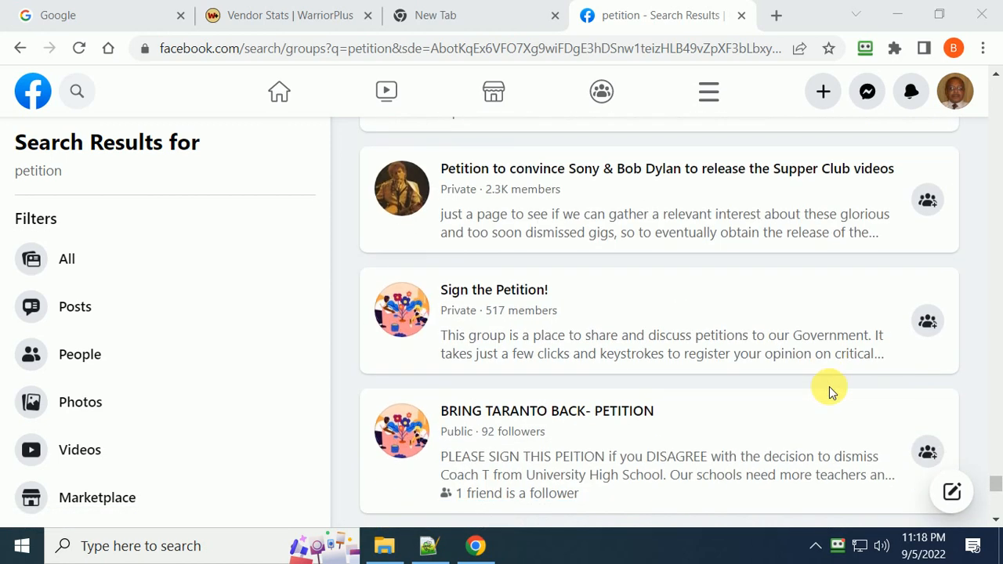
{"action": "scroll", "scroll_direction": "down", "scroll_amount": 3}
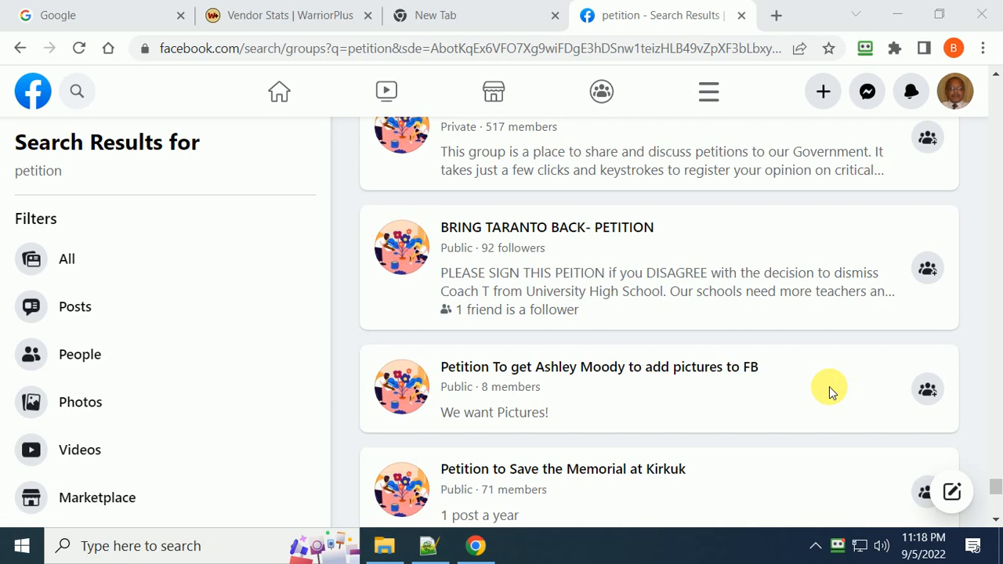
{"action": "scroll", "scroll_direction": "down", "scroll_amount": 3}
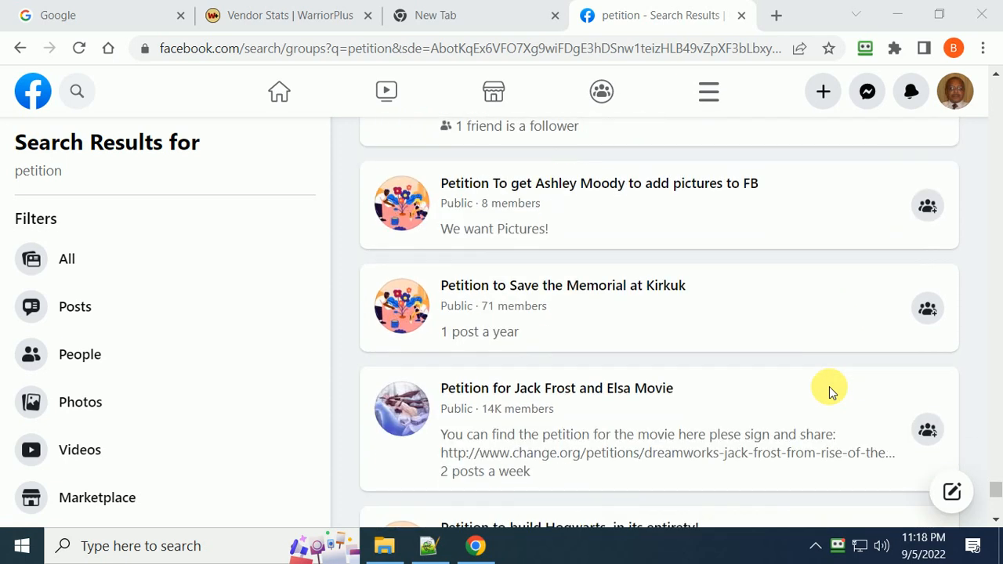
{"action": "scroll", "scroll_direction": "down", "scroll_amount": 3}
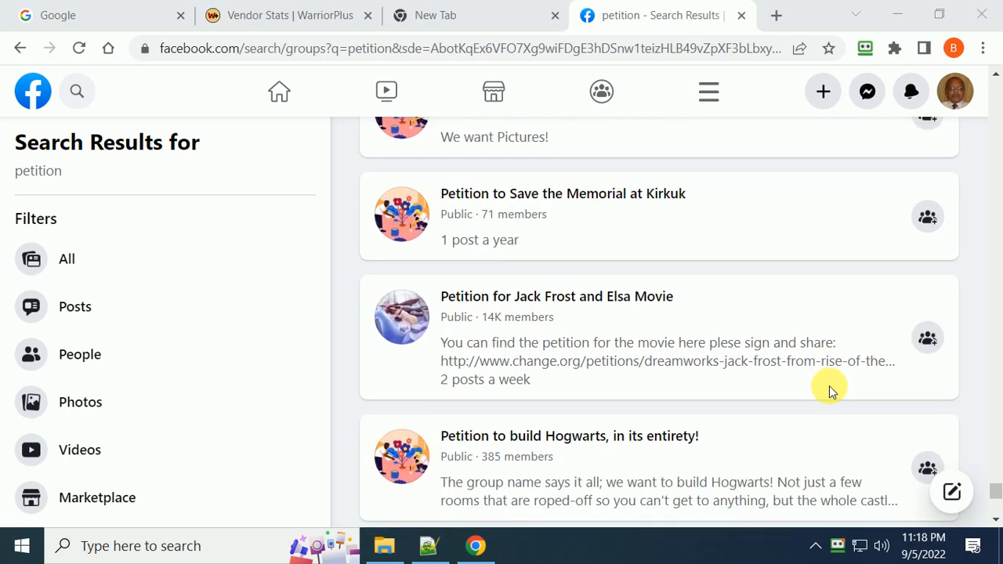
{"action": "scroll", "scroll_direction": "down", "scroll_amount": 3}
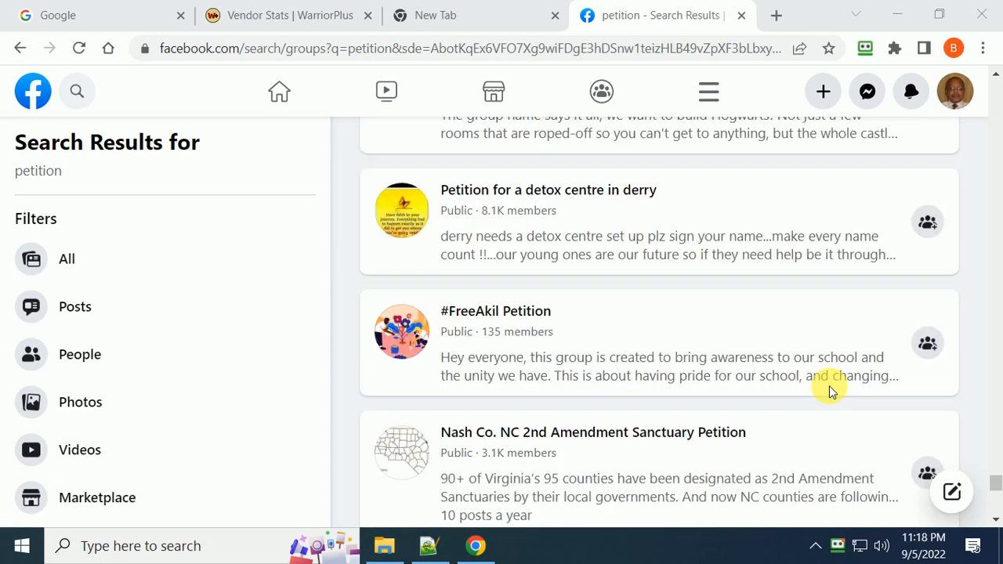
{"action": "scroll", "scroll_direction": "down", "scroll_amount": 3}
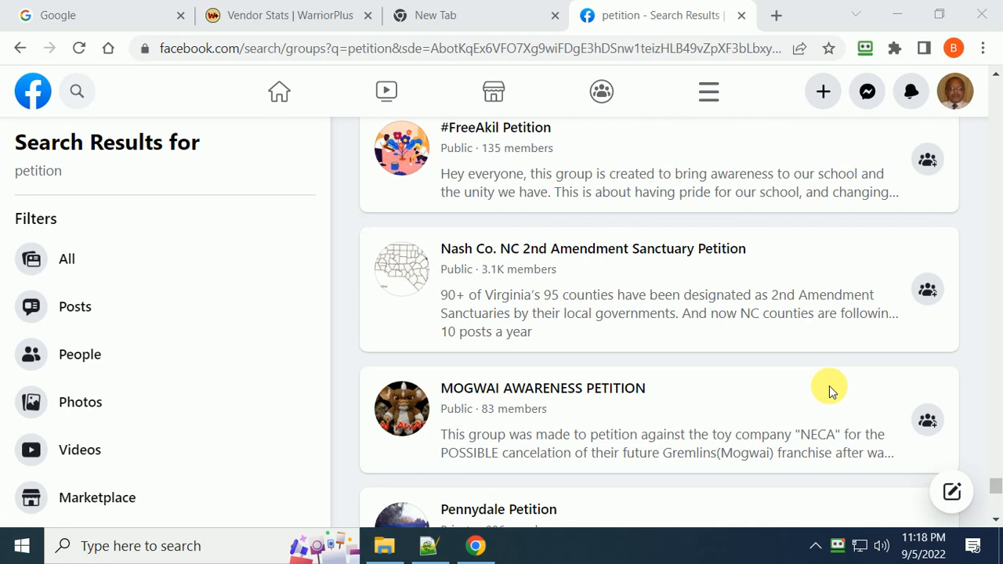
{"action": "scroll", "scroll_direction": "down", "scroll_amount": 3}
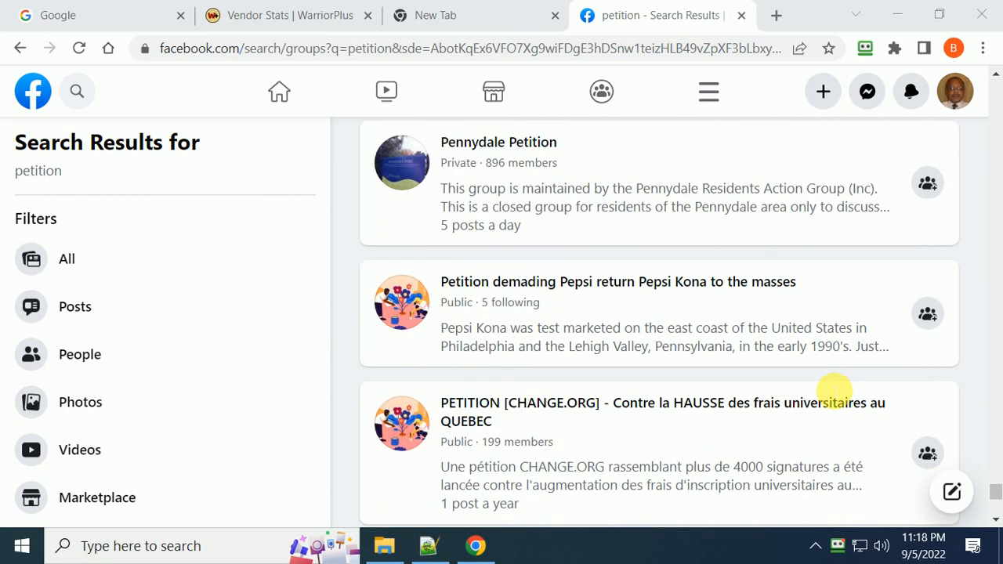
{"action": "scroll", "scroll_direction": "down", "scroll_amount": 3}
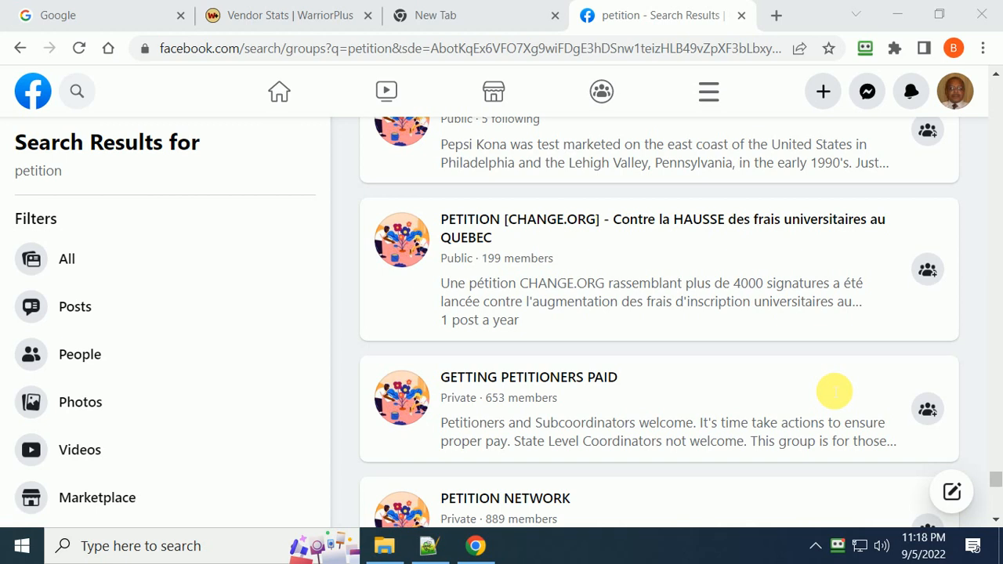
{"action": "scroll", "scroll_direction": "down", "scroll_amount": 3}
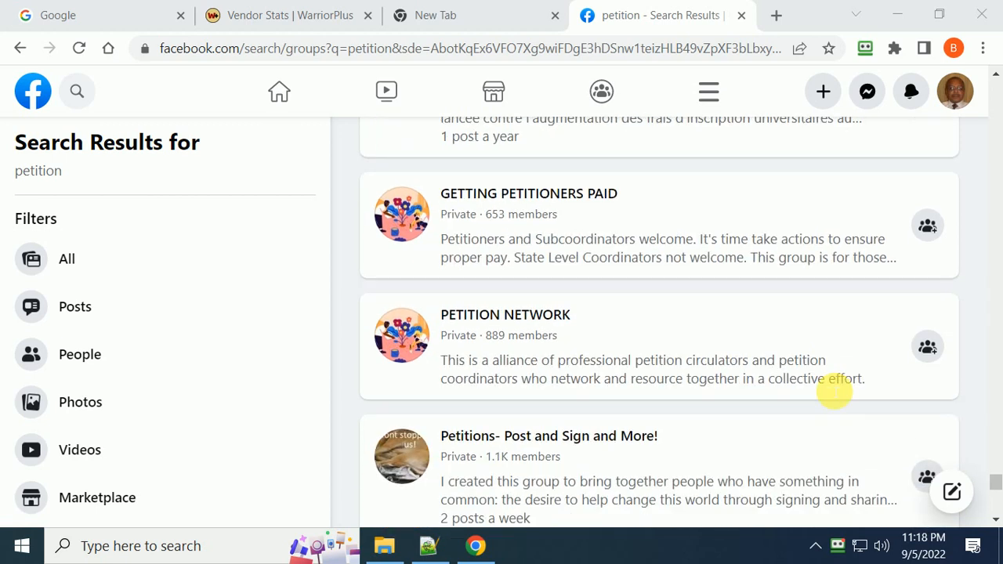
{"action": "scroll", "scroll_direction": "down", "scroll_amount": 3}
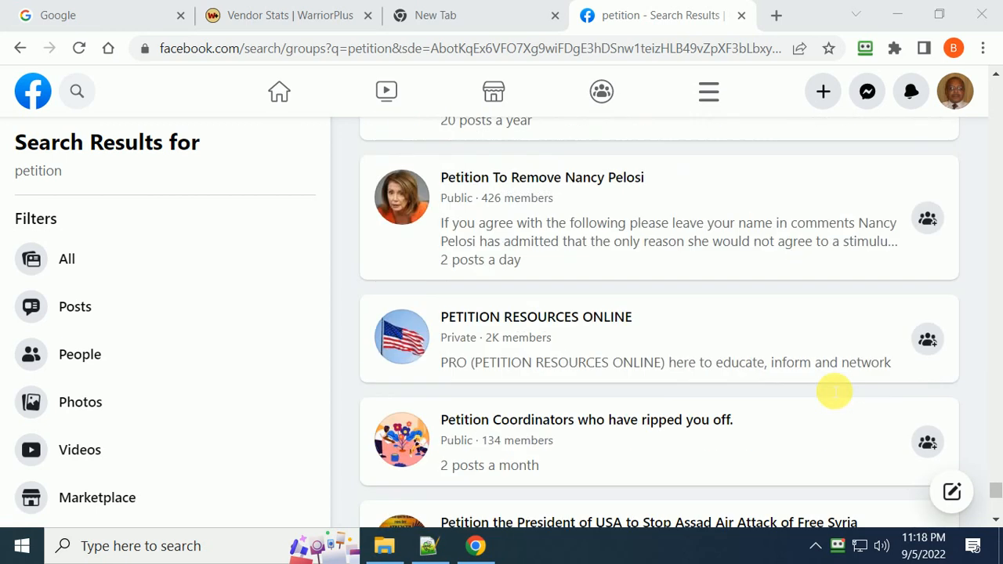
{"action": "scroll", "scroll_direction": "down", "scroll_amount": 3}
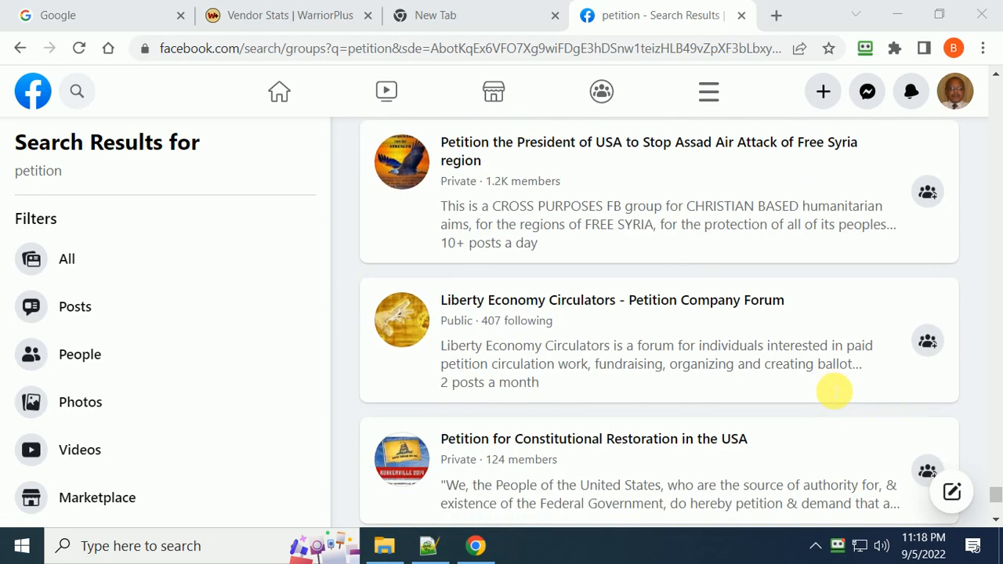
{"action": "scroll", "scroll_direction": "down", "scroll_amount": 3}
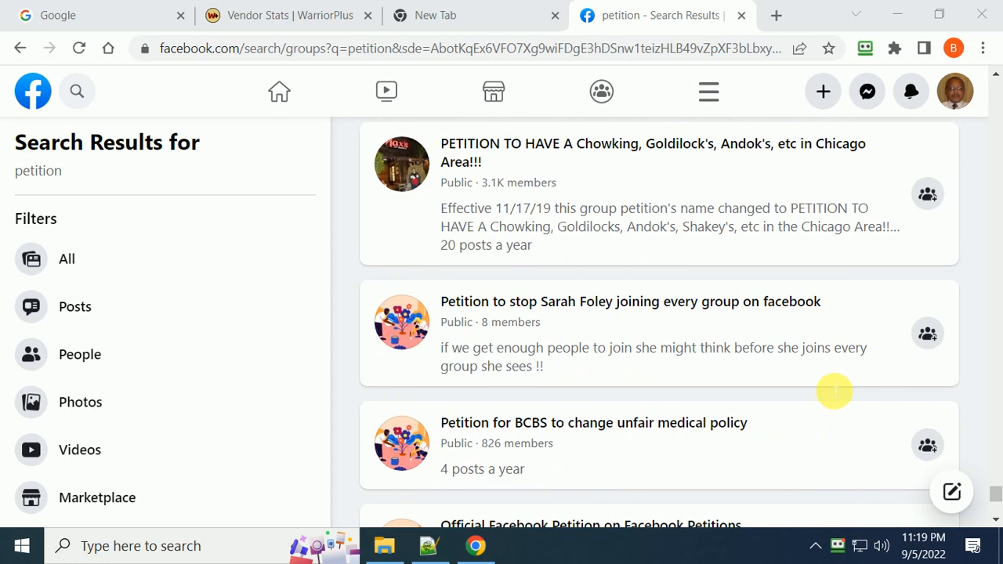
{"action": "scroll", "scroll_direction": "down", "scroll_amount": 3}
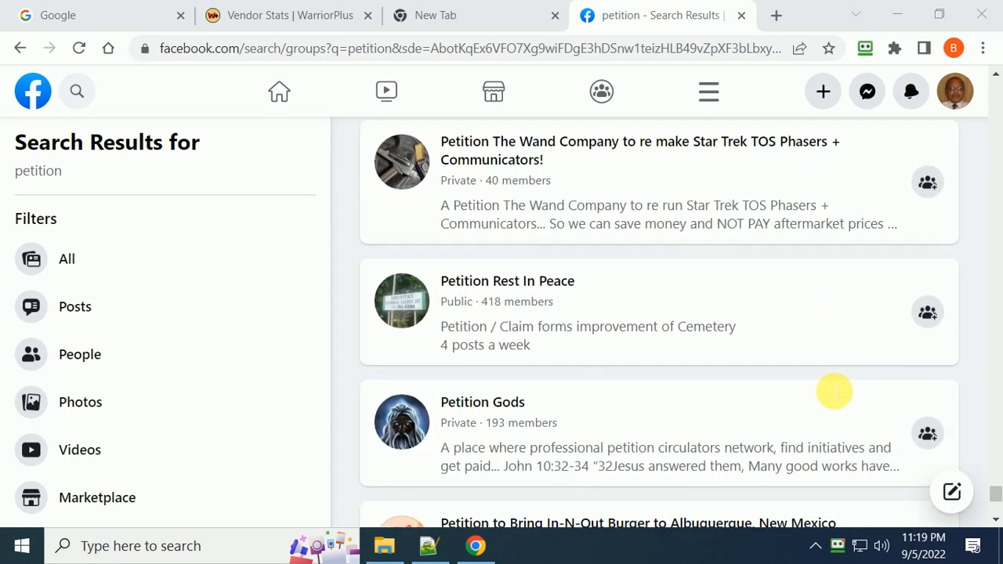